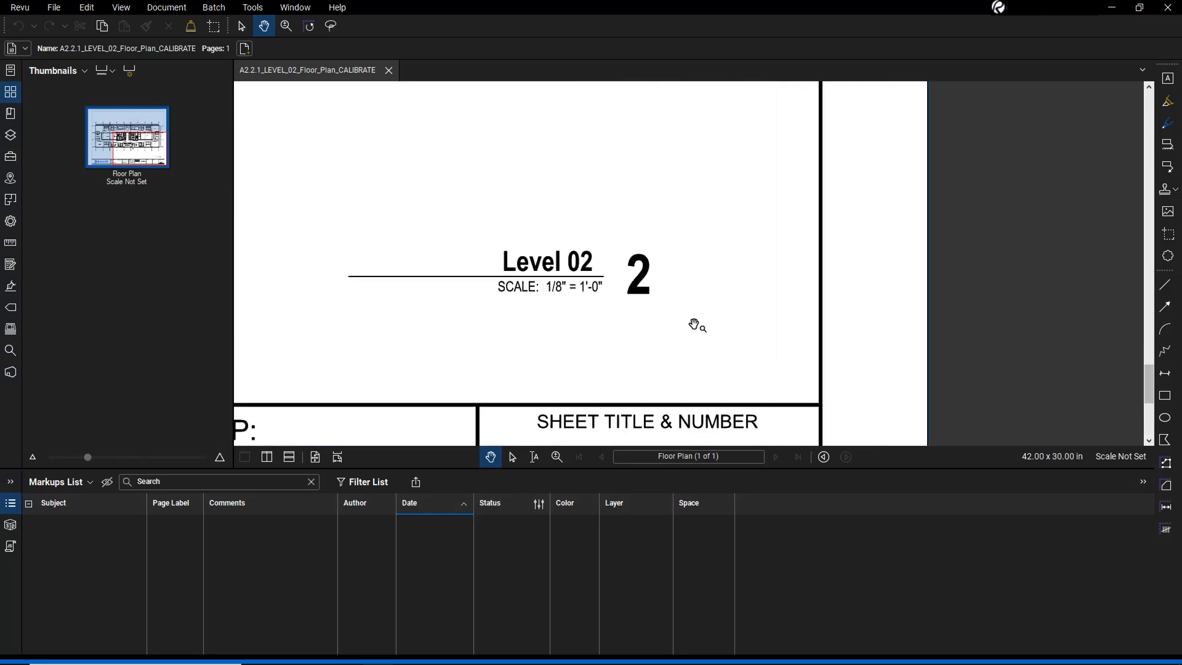
{"action": "mouse_move", "coordinate": [649, 327]}
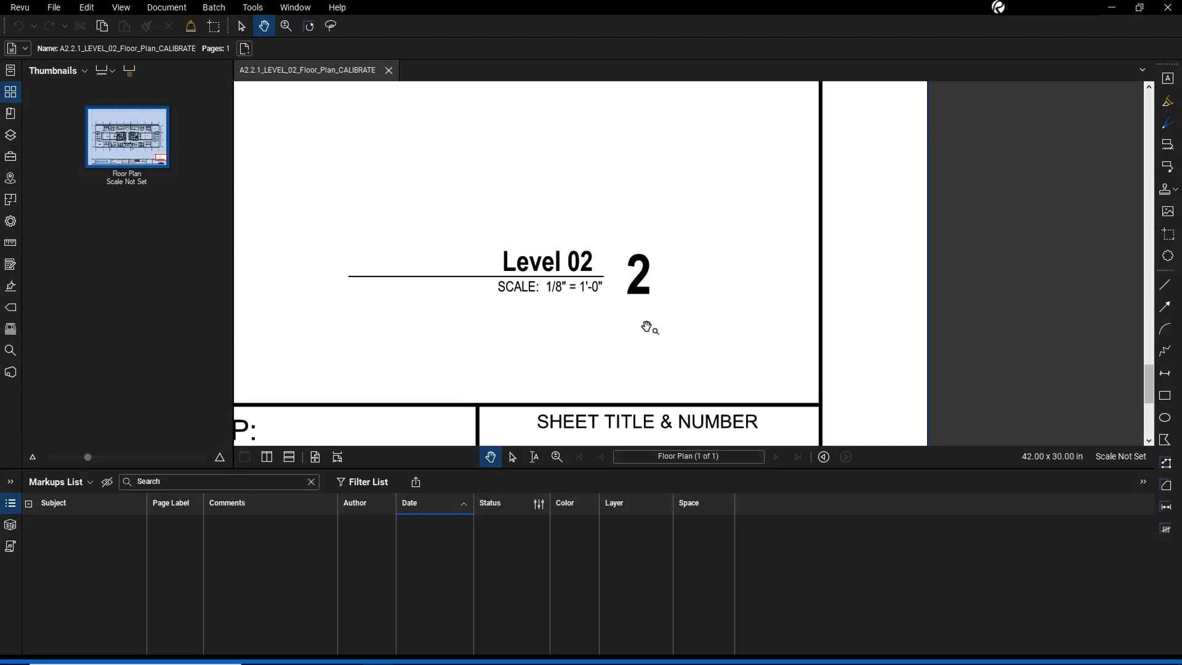
{"action": "mouse_move", "coordinate": [10, 243]}
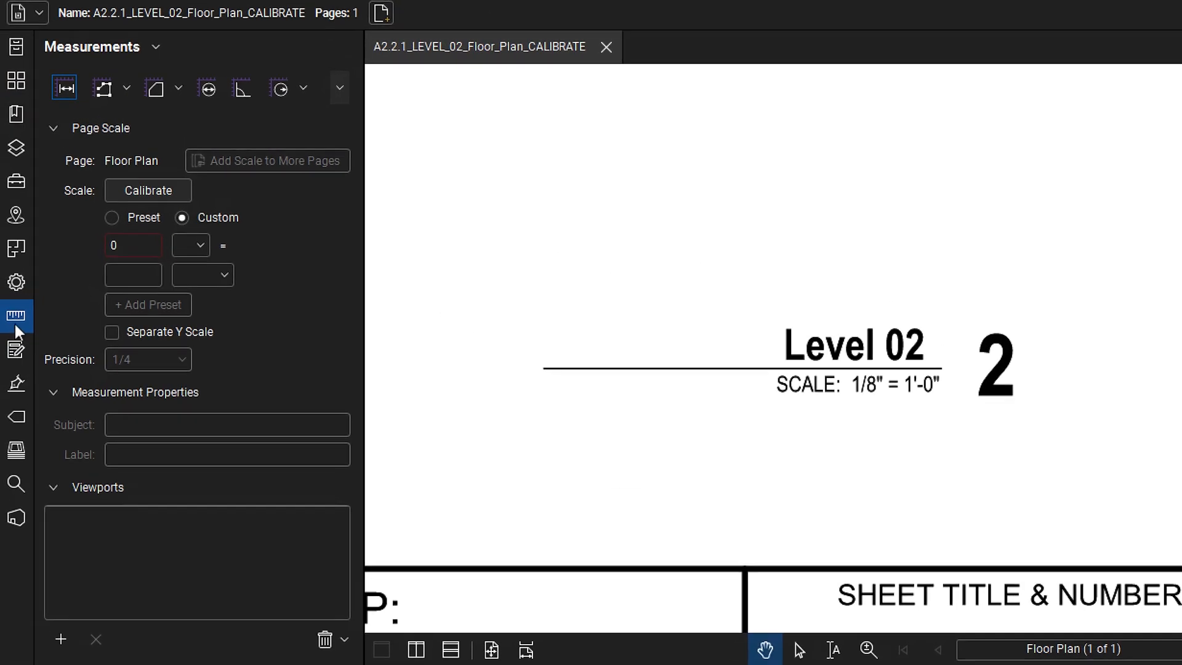
{"action": "left_click", "coordinate": [112, 216]}
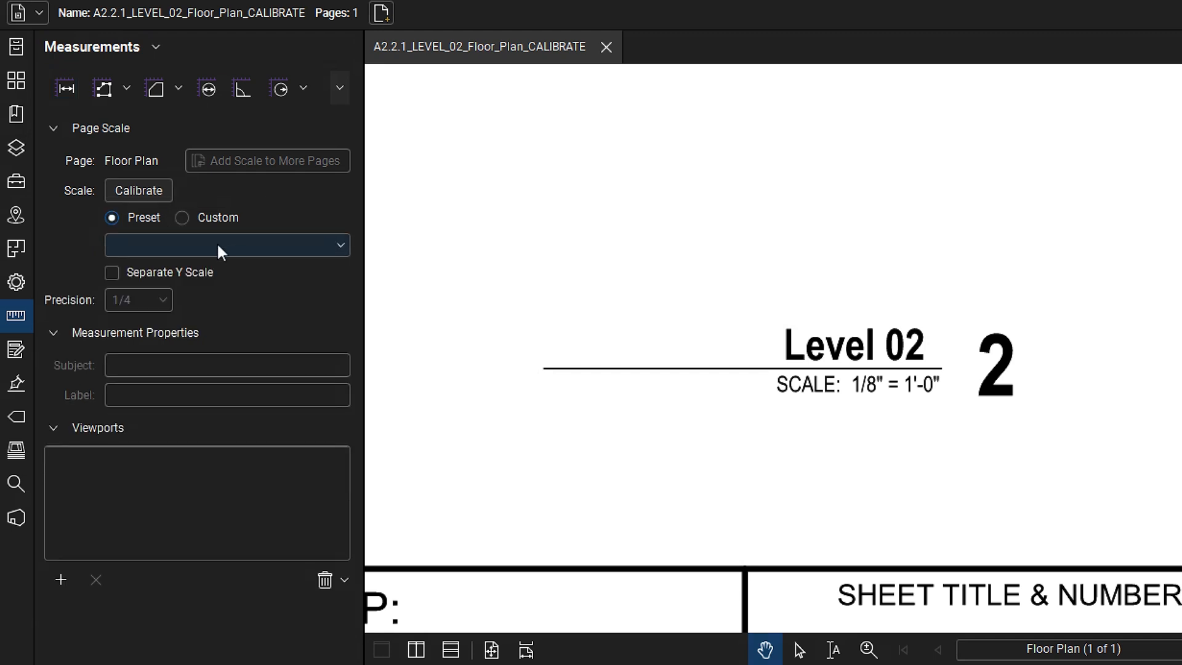
{"action": "left_click", "coordinate": [226, 245]}
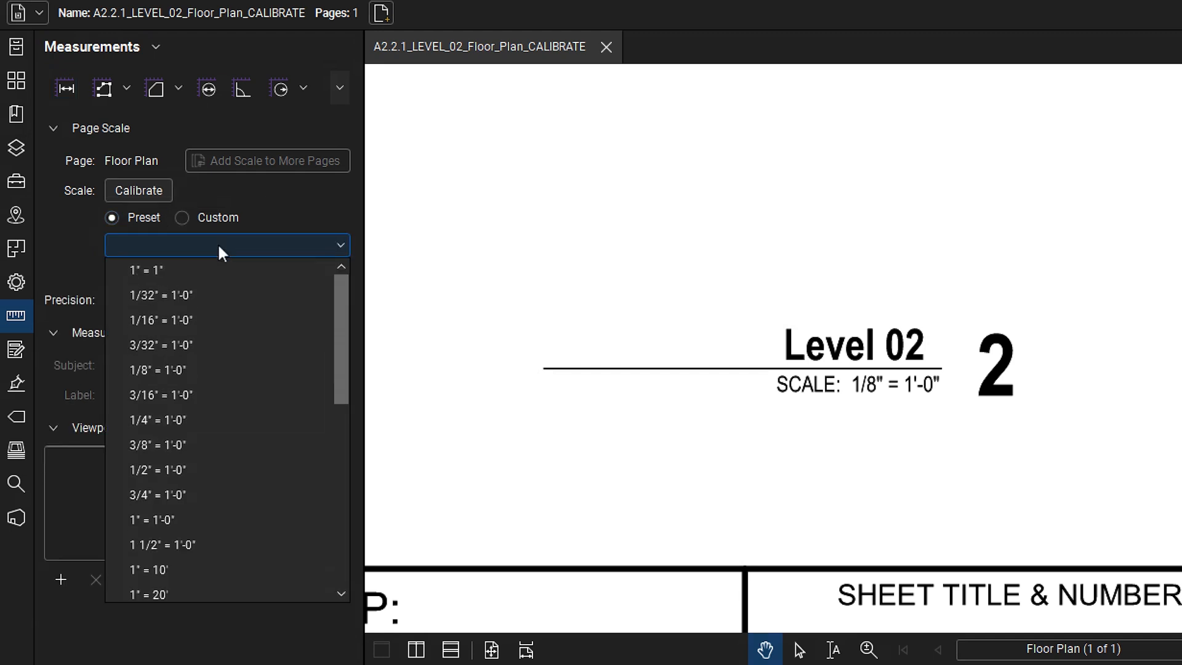
{"action": "left_click", "coordinate": [226, 244]}
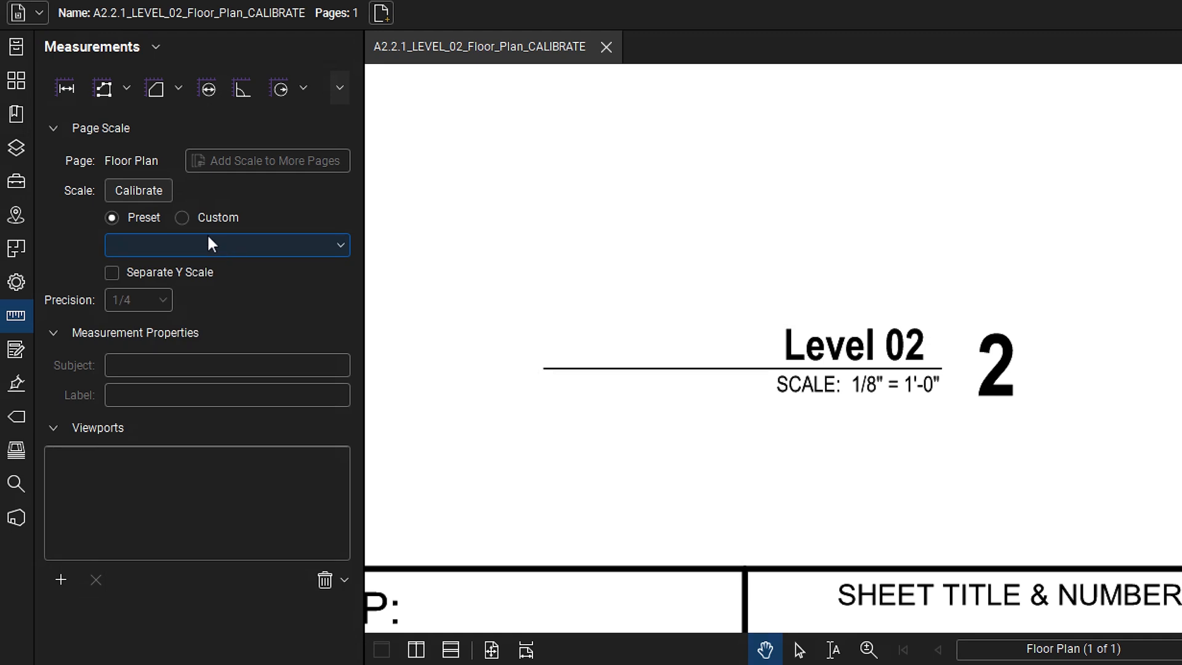
{"action": "left_click", "coordinate": [182, 218]}
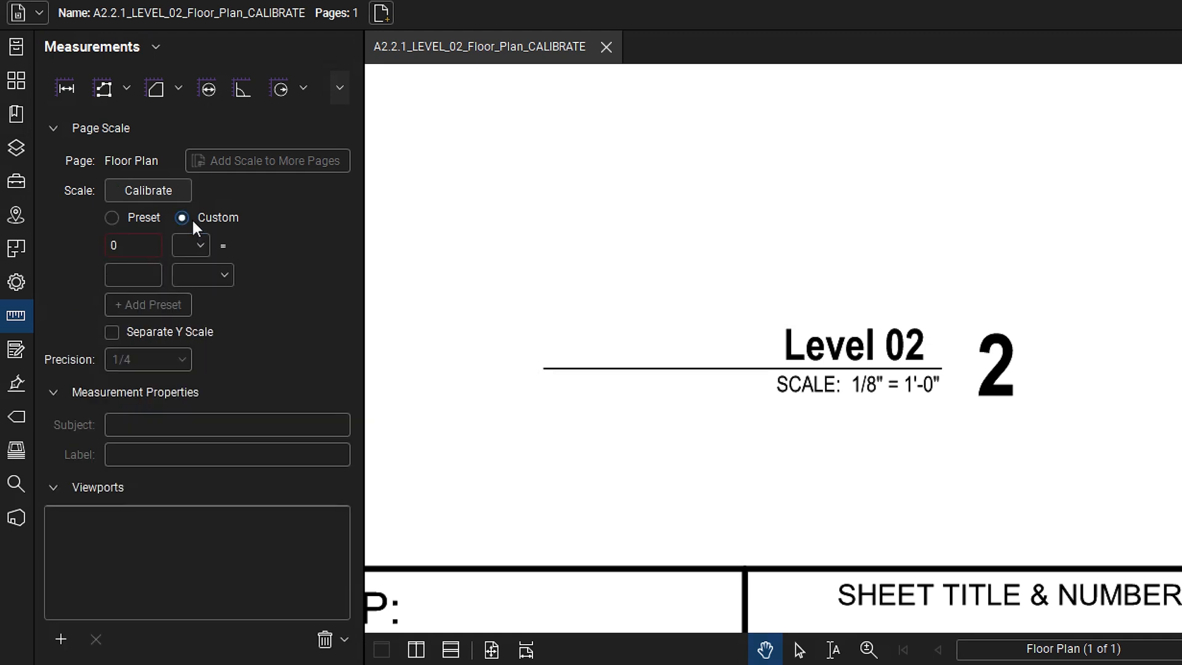
Enter a custom page length of 1/8 inches and move to the real-world 1'-0" value
{"action": "left_click", "coordinate": [133, 245]}
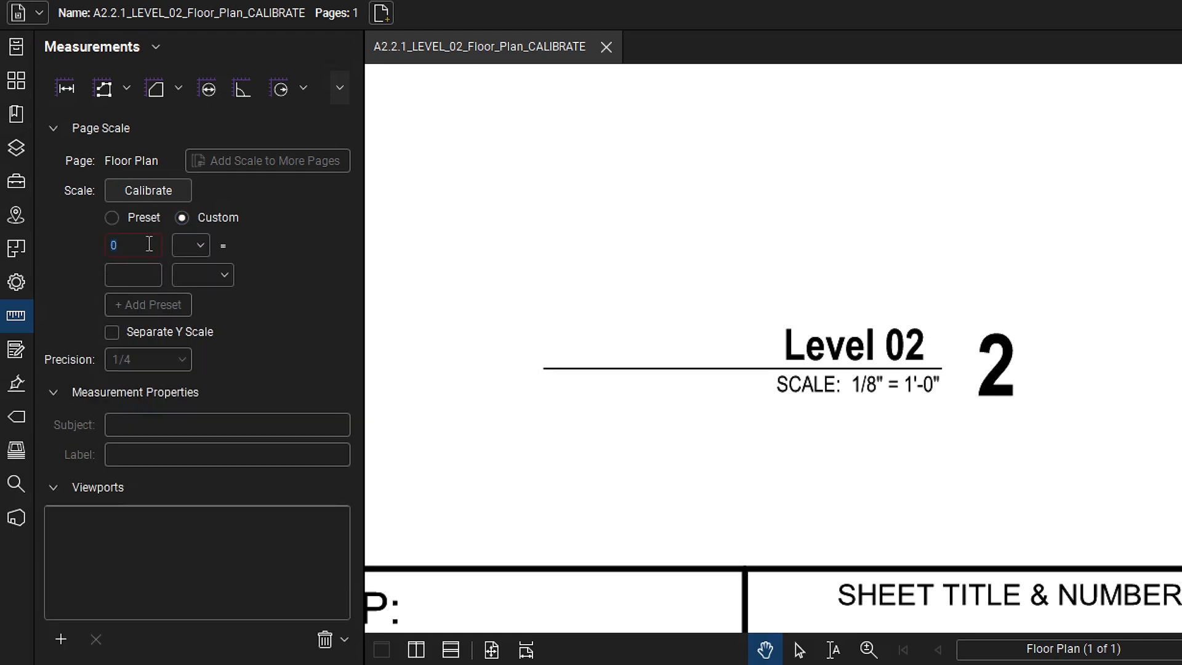
{"action": "type", "text": "1/"}
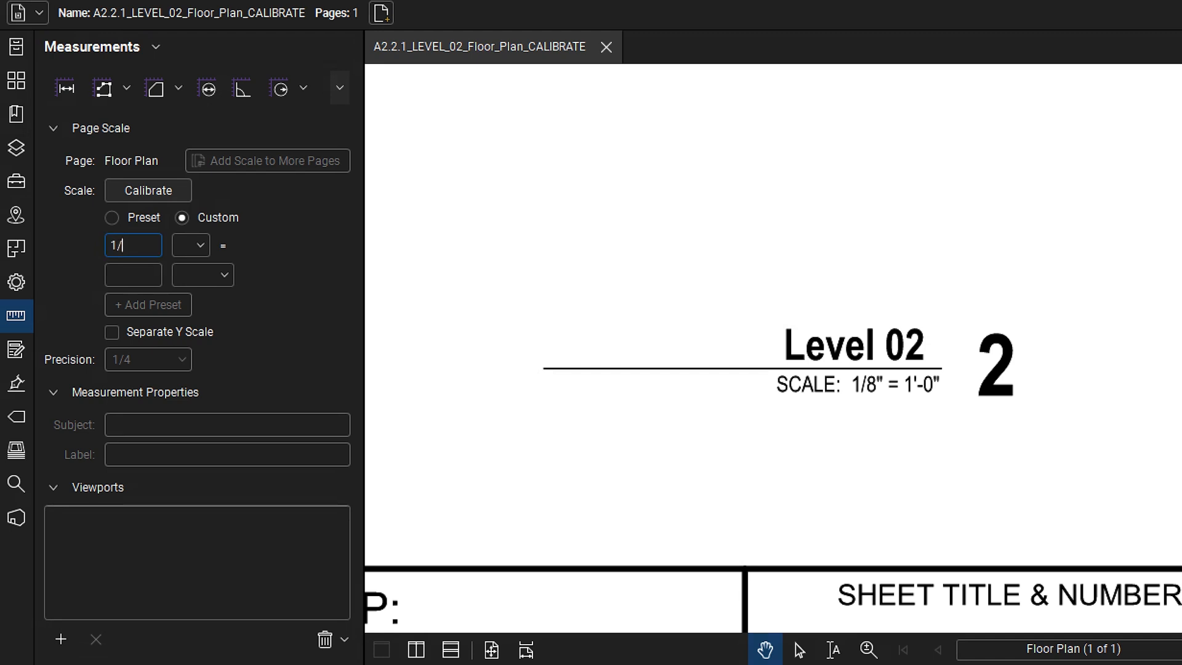
{"action": "type", "text": "8"}
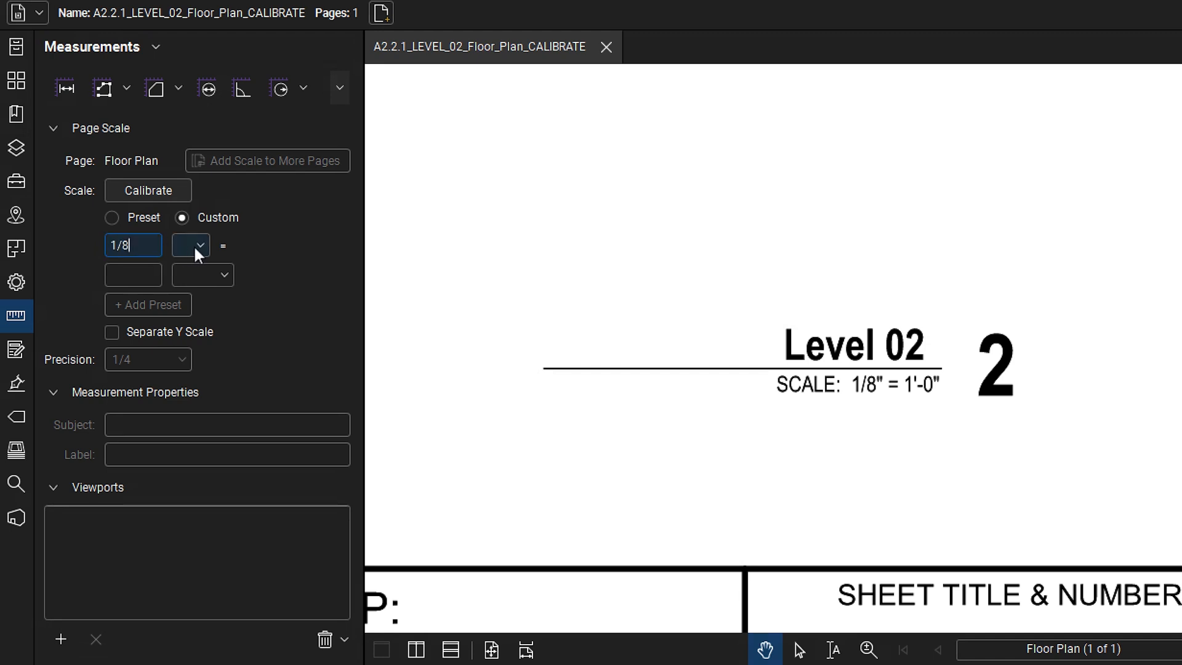
{"action": "left_click", "coordinate": [190, 245]}
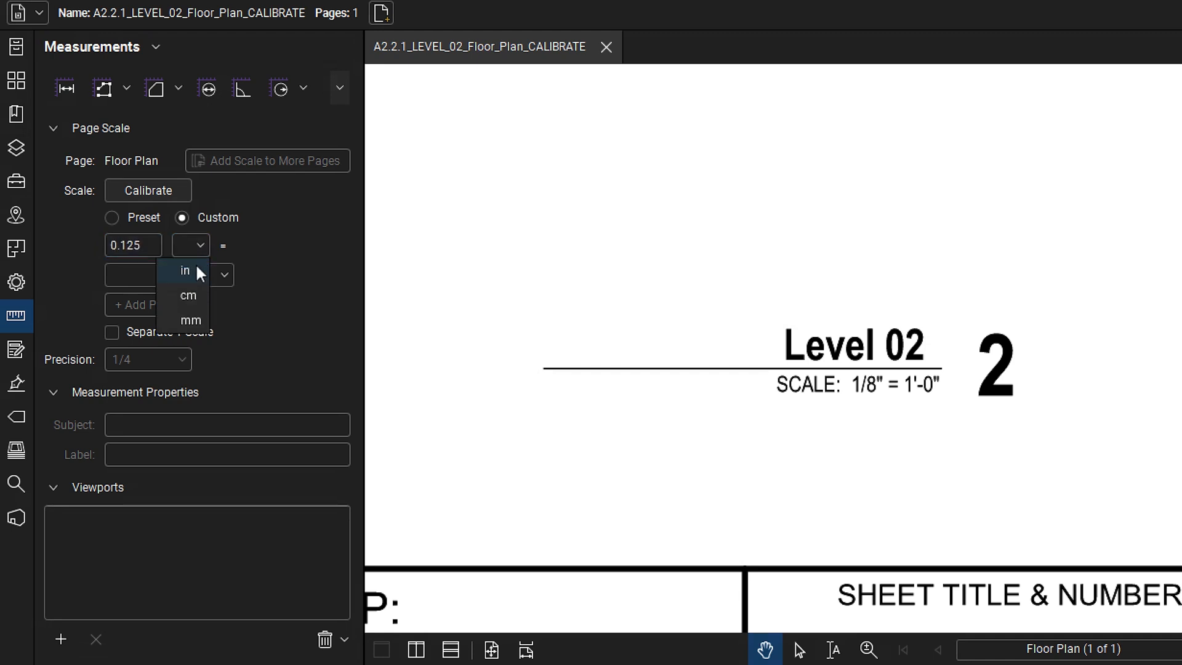
{"action": "left_click", "coordinate": [184, 271]}
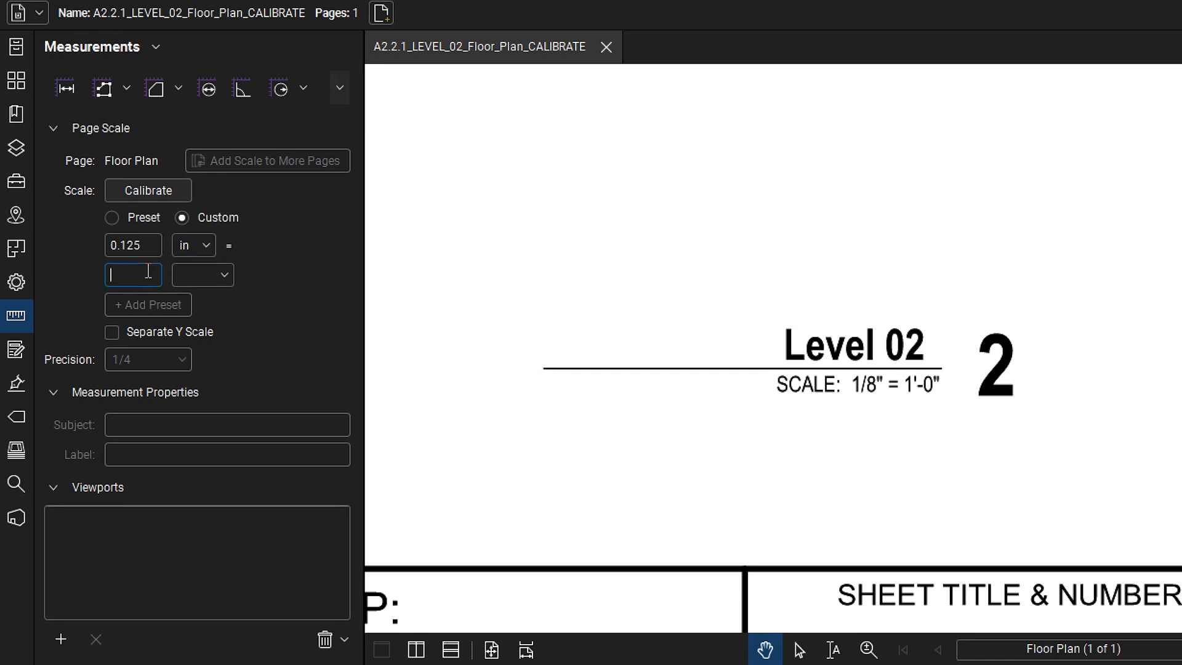
{"action": "left_click", "coordinate": [202, 274]}
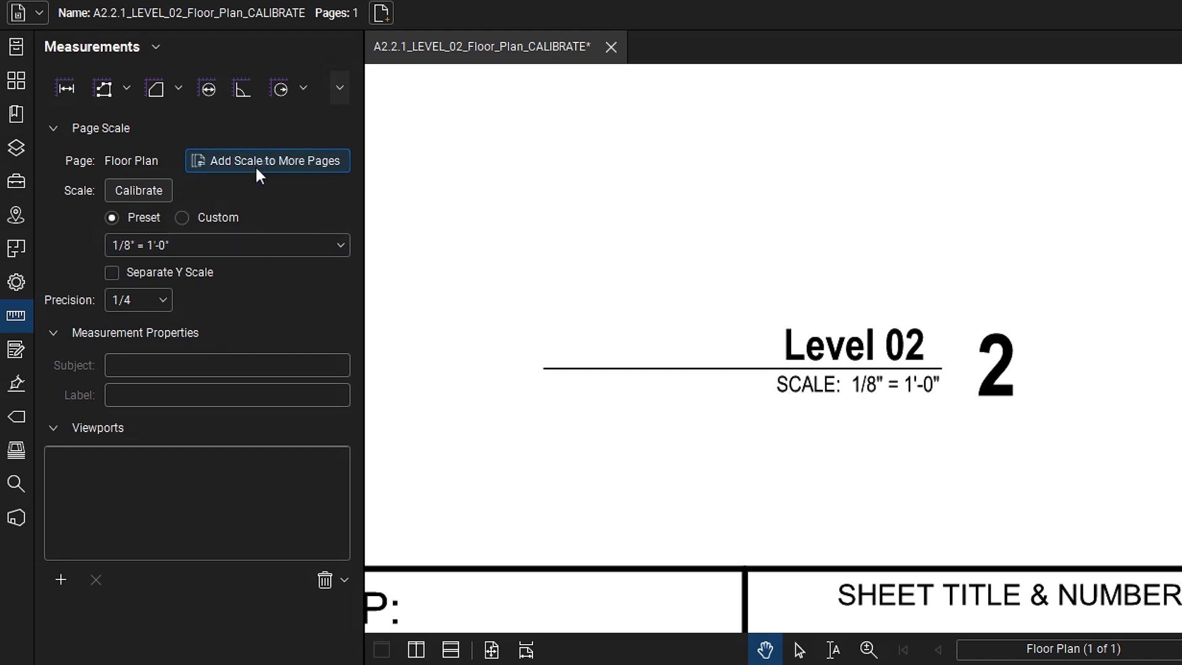
Review the Add Scale to More Pages page-range choices, then leave the page unscaled
{"action": "left_click", "coordinate": [267, 160]}
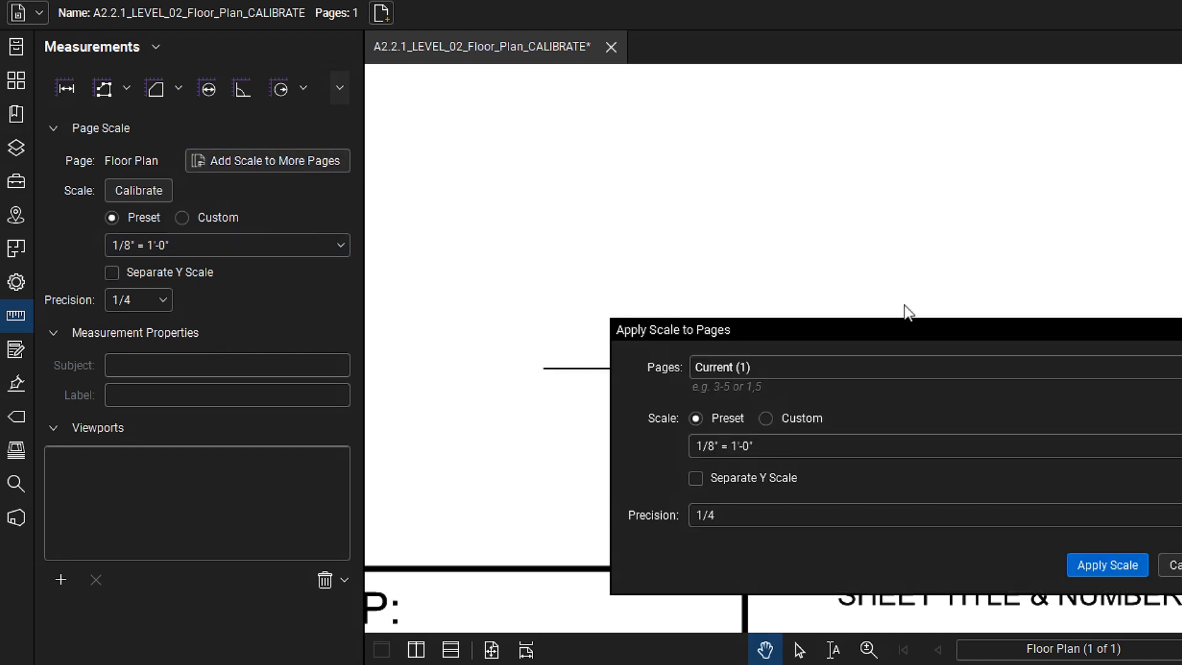
{"action": "left_click", "coordinate": [911, 281]}
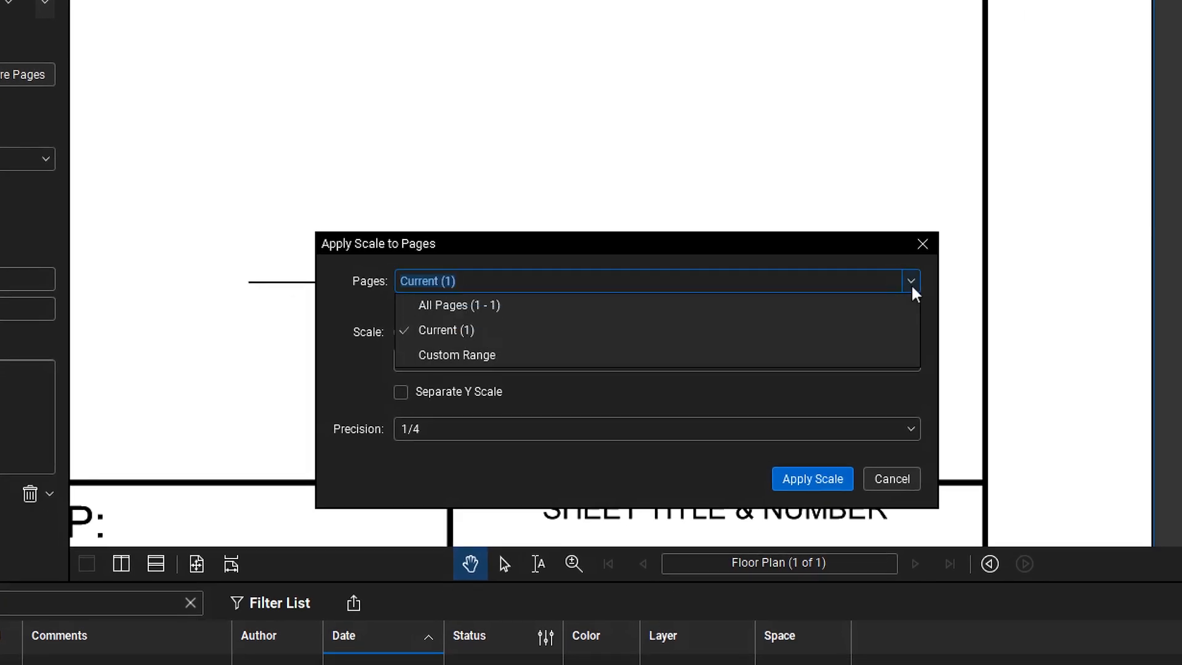
{"action": "left_click", "coordinate": [891, 478]}
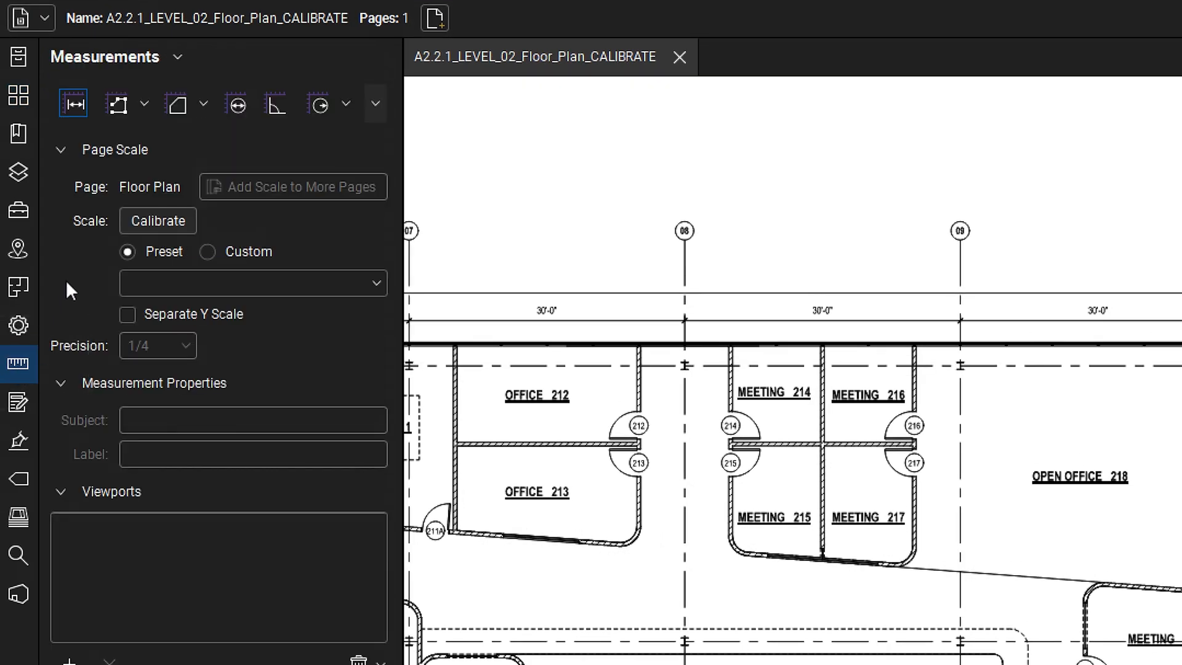
Begin Calibrate from the Page Scale section and acknowledge its two-point instructions
{"action": "left_click", "coordinate": [157, 220]}
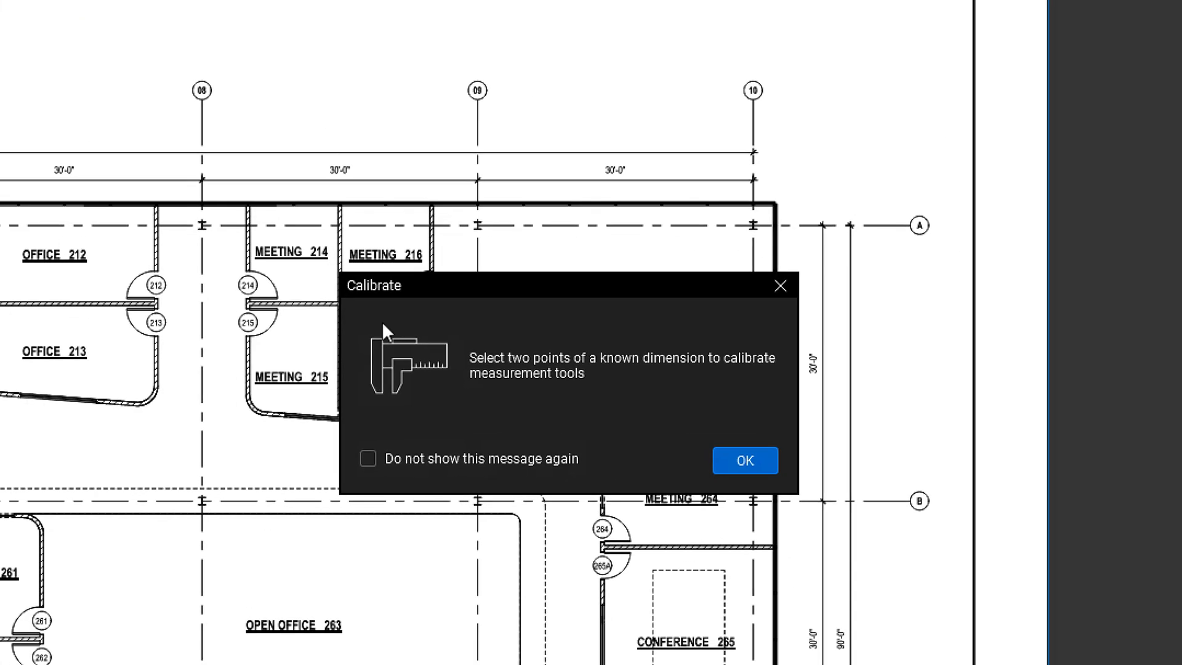
{"action": "left_click", "coordinate": [743, 459]}
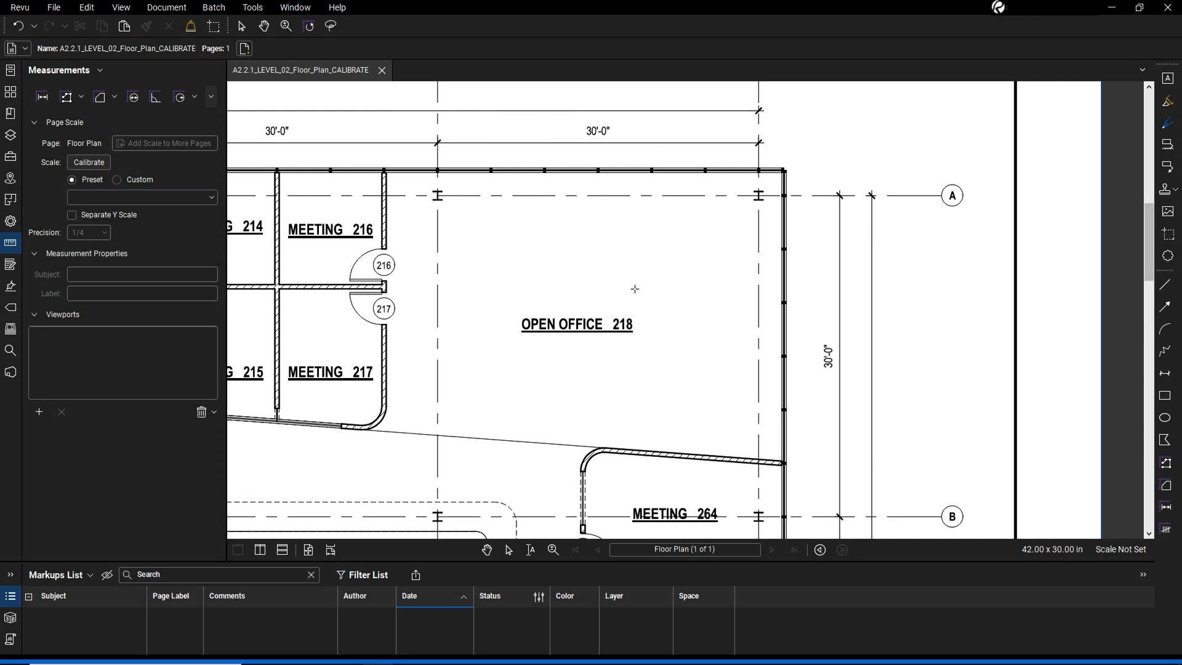
{"action": "mouse_move", "coordinate": [438, 246]}
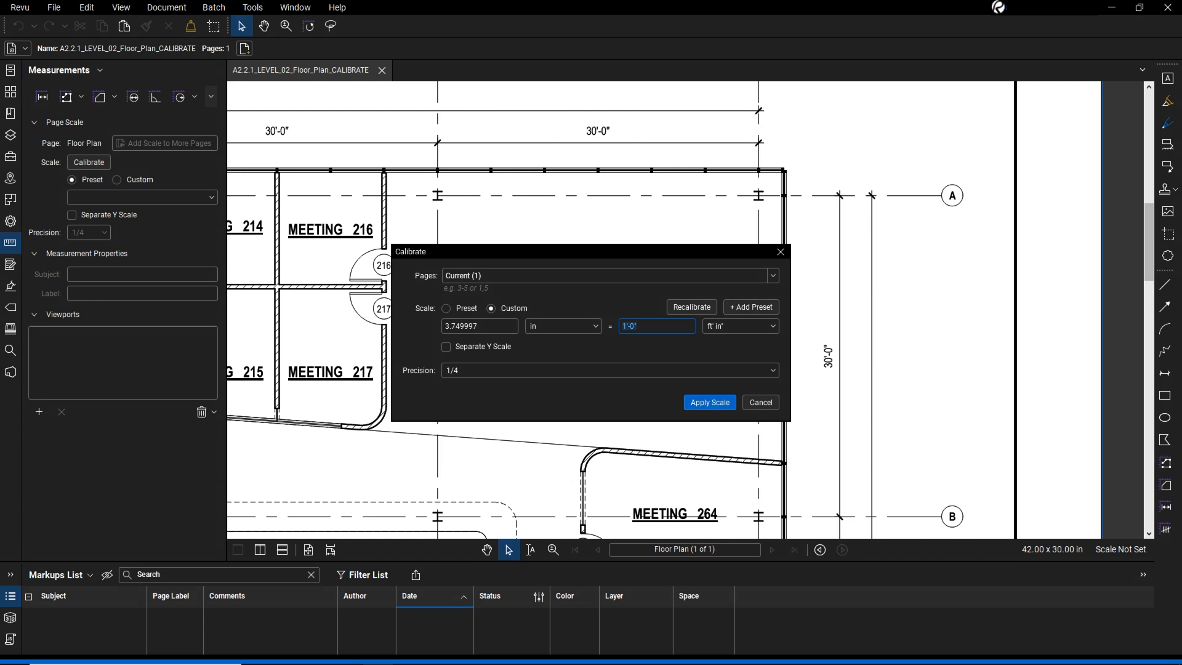
{"action": "mouse_move", "coordinate": [697, 276]}
{"action": "type", "text": "30"}
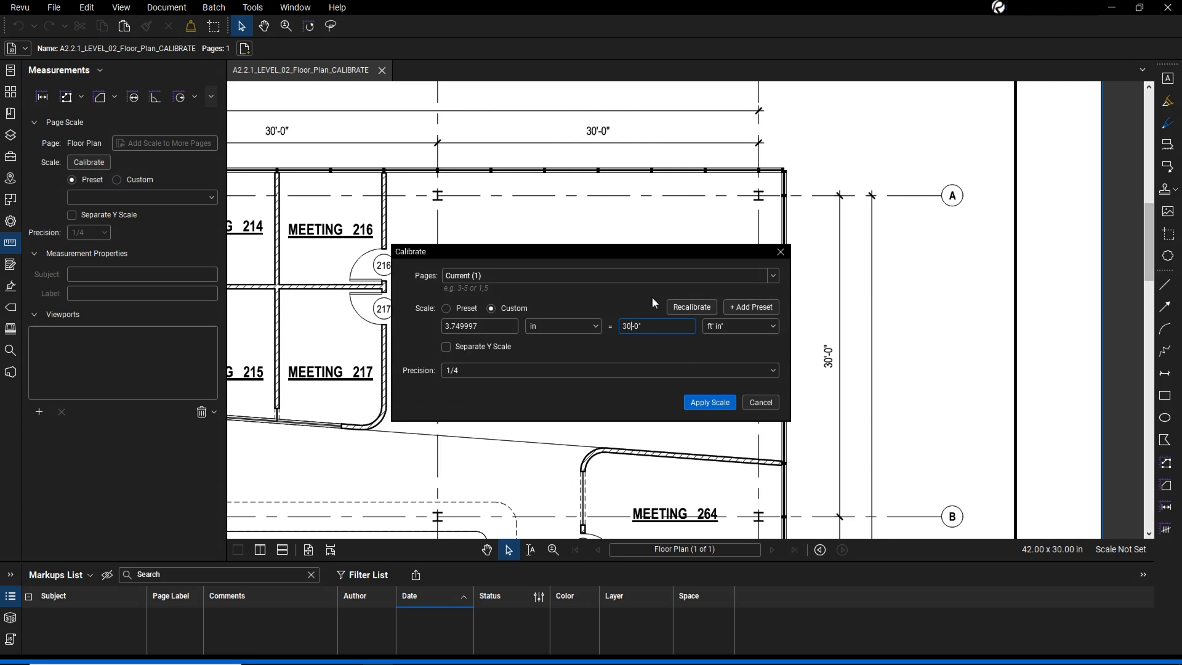
Apply the calibrated scale of 3.75 in = 30'-0" to the page
{"action": "left_click", "coordinate": [709, 401]}
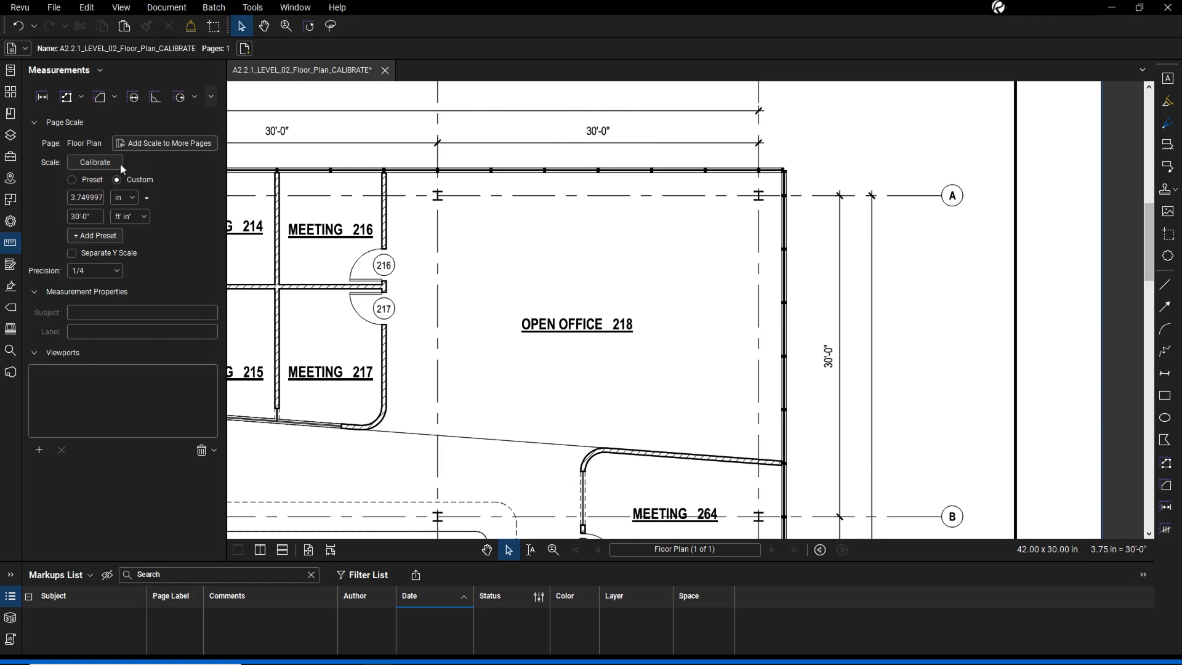
Add a length measurement between the two gridlines reading 30'-0"
{"action": "left_click", "coordinate": [42, 96]}
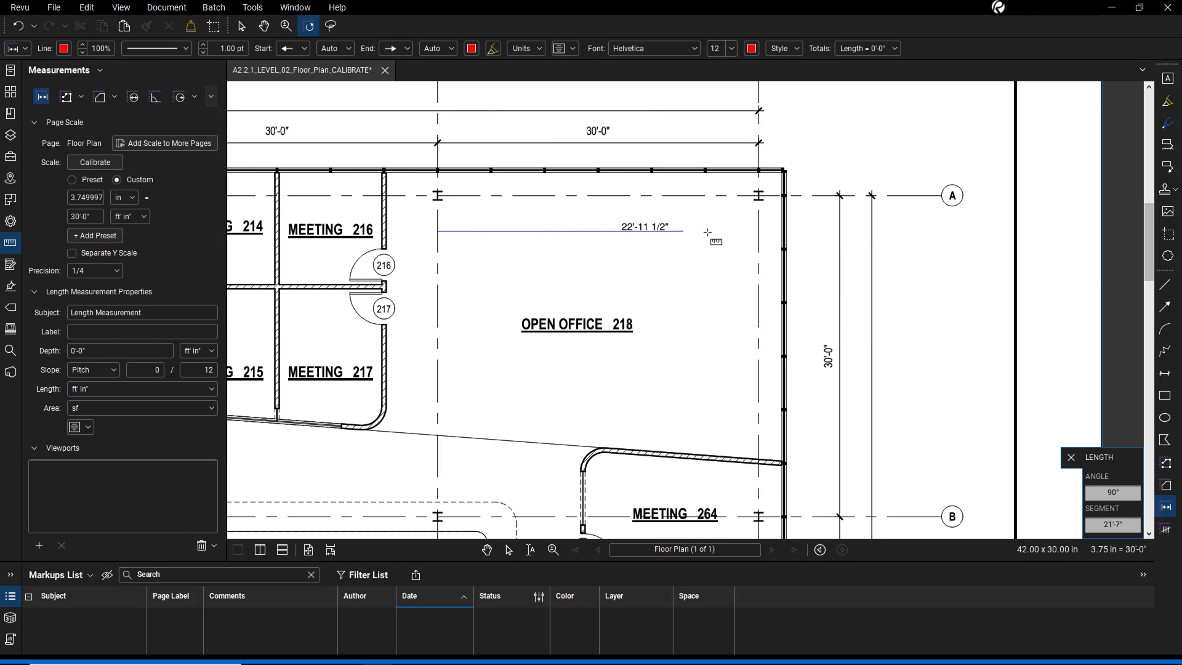
{"action": "left_click", "coordinate": [757, 230]}
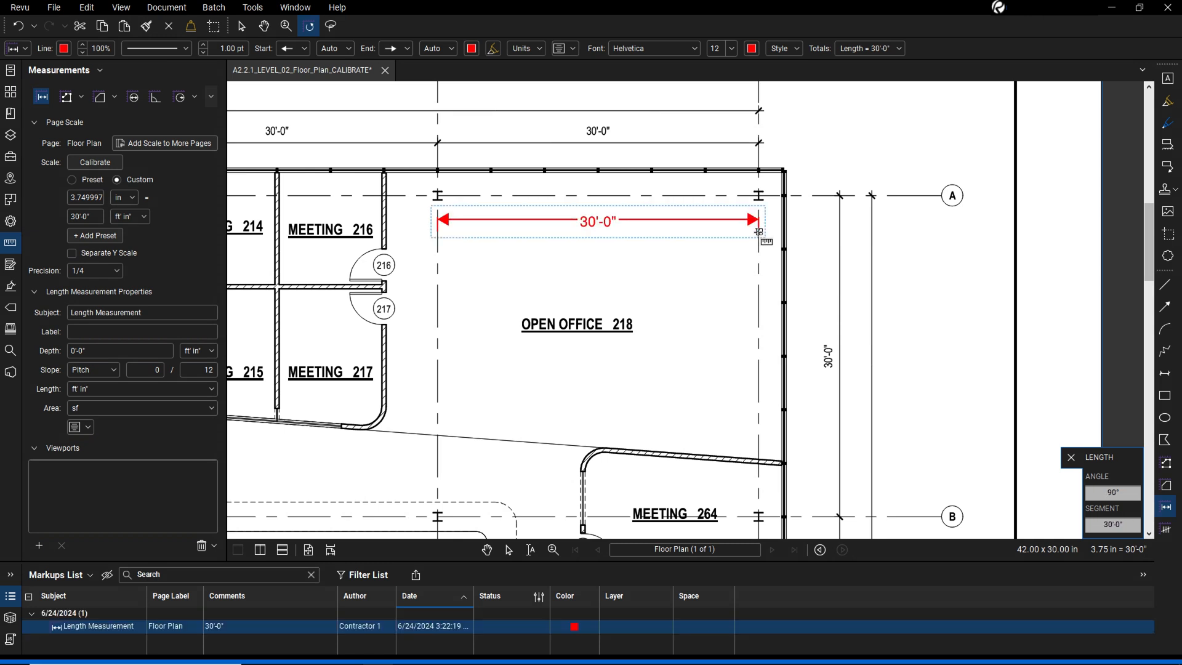